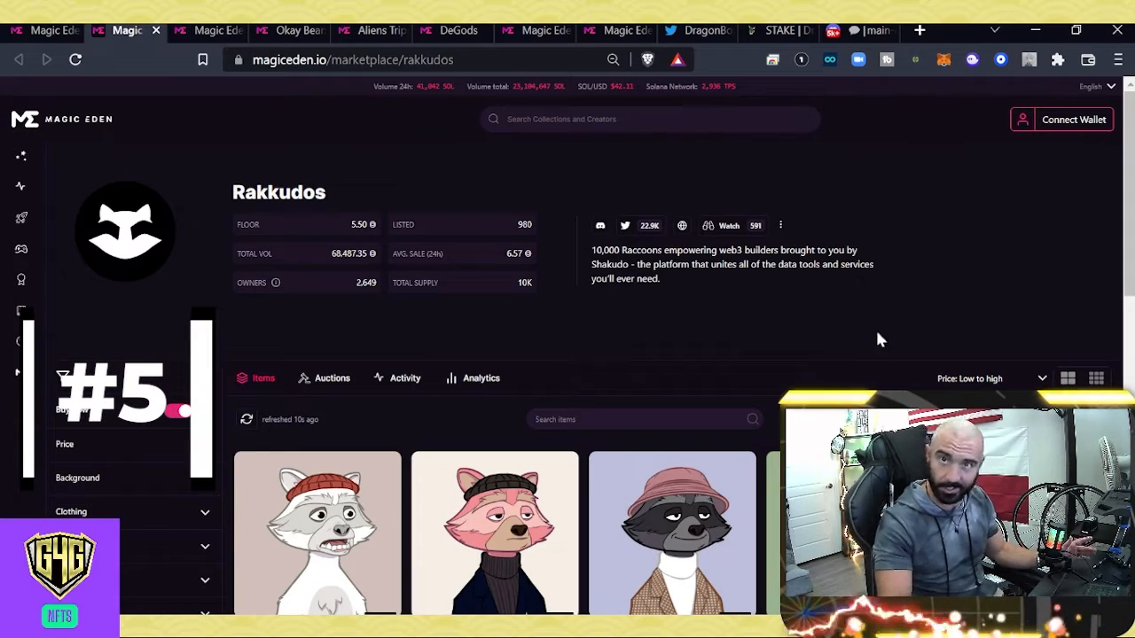
Step: Scroll down through the currently open collection page
{"action": "scroll", "scroll_direction": "down", "scroll_amount": 3}
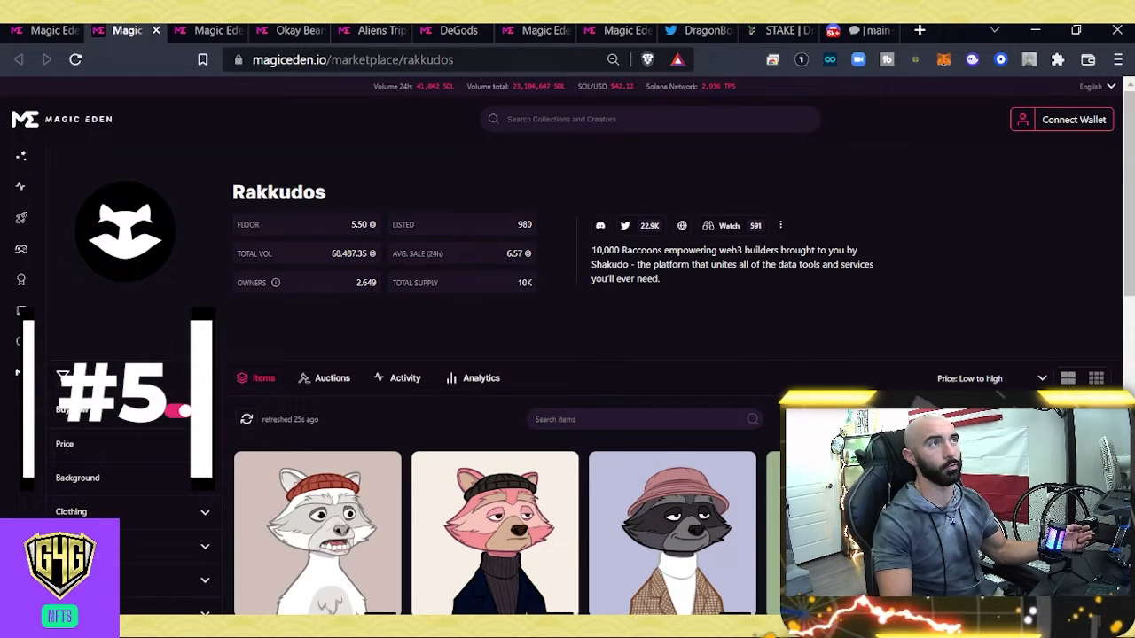
{"action": "scroll", "scroll_direction": "down", "scroll_amount": 3}
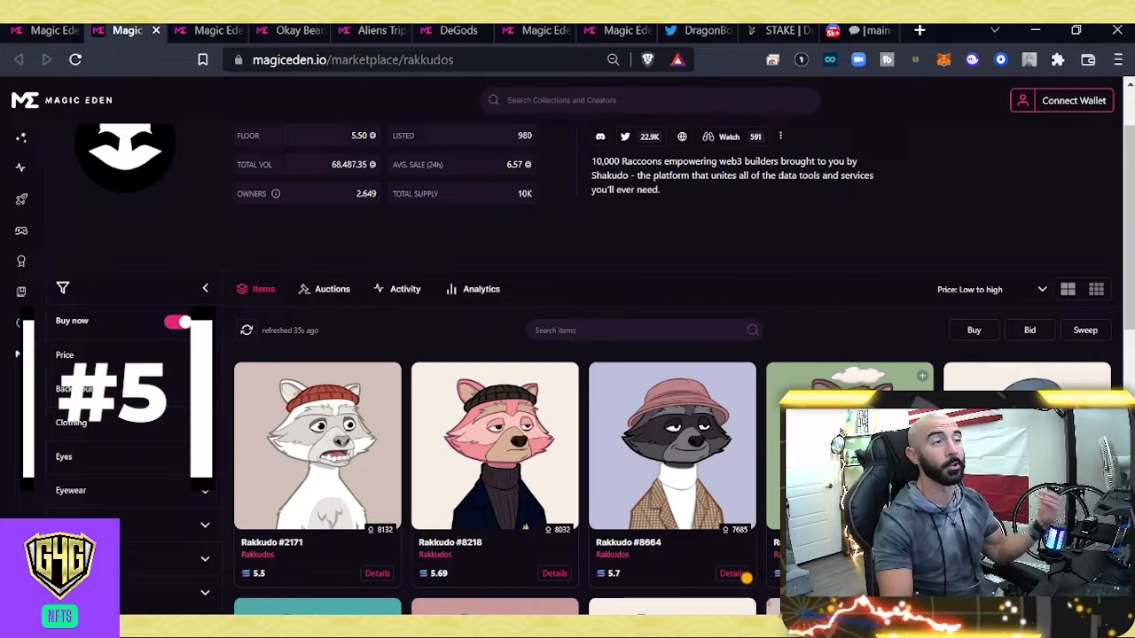
{"action": "scroll", "scroll_direction": "down", "scroll_amount": 3}
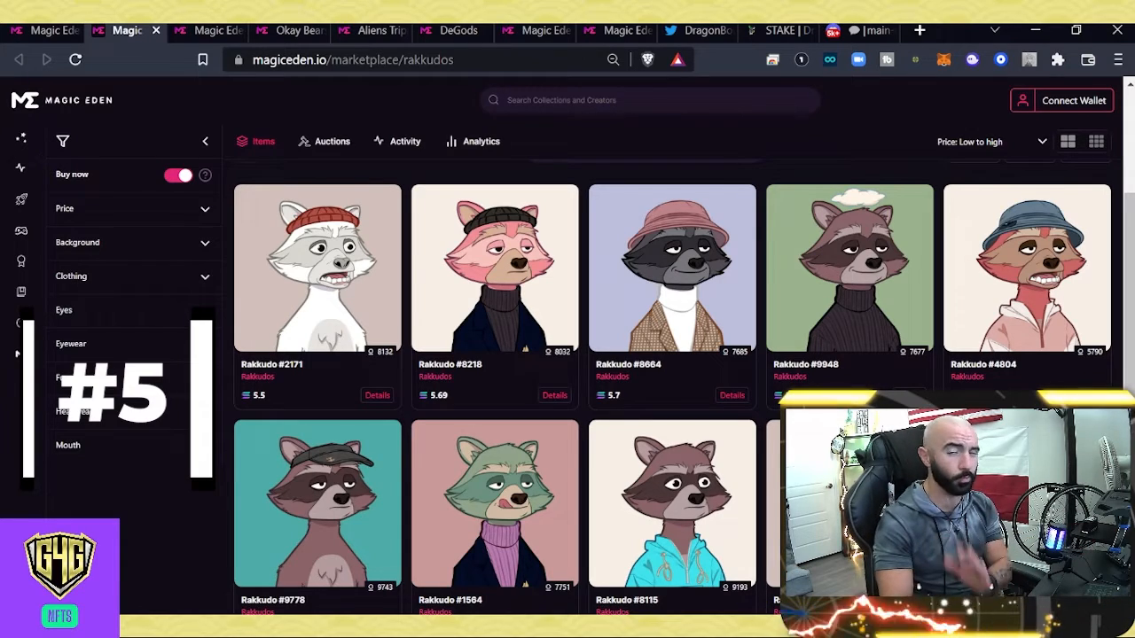
{"action": "scroll", "scroll_direction": "down", "scroll_amount": 3}
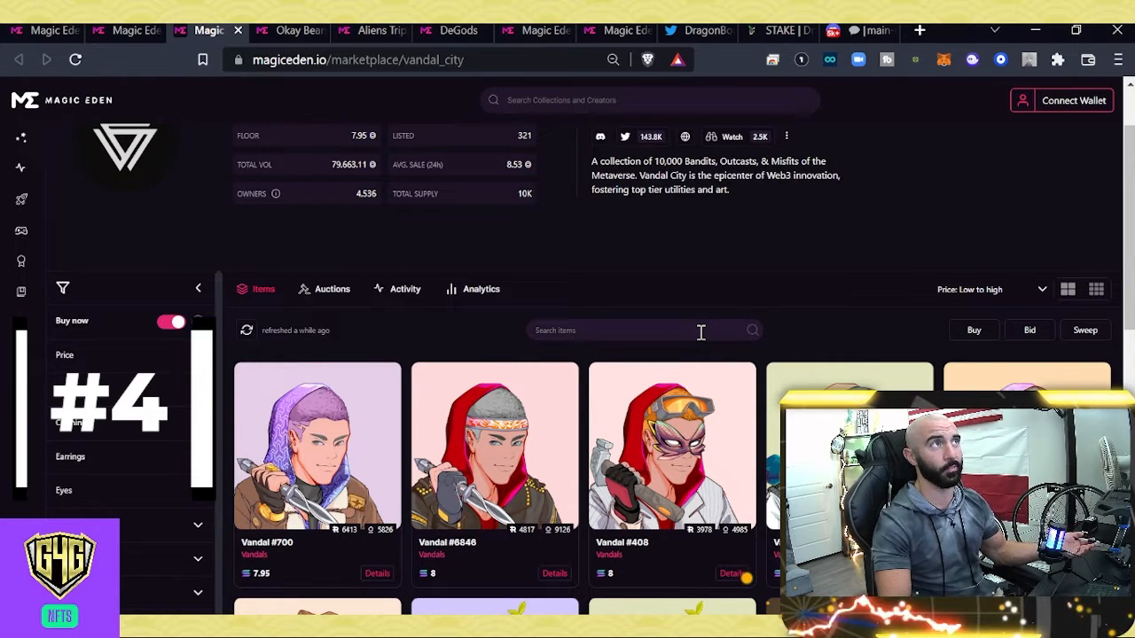
{"action": "scroll", "scroll_direction": "down", "scroll_amount": 3}
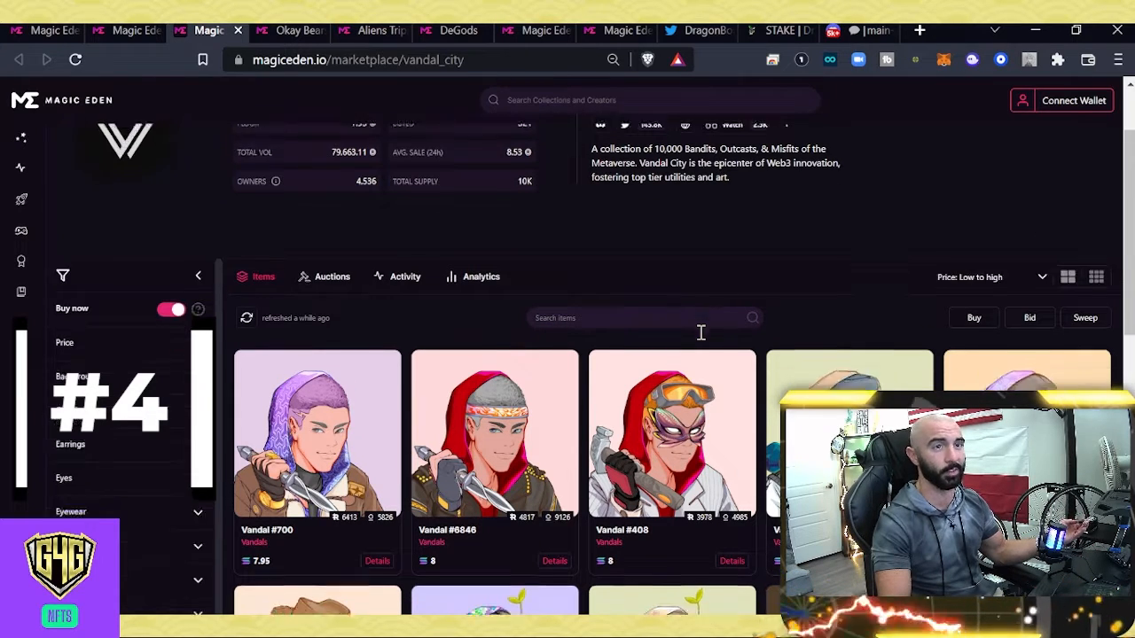
{"action": "scroll", "scroll_direction": "down", "scroll_amount": 3}
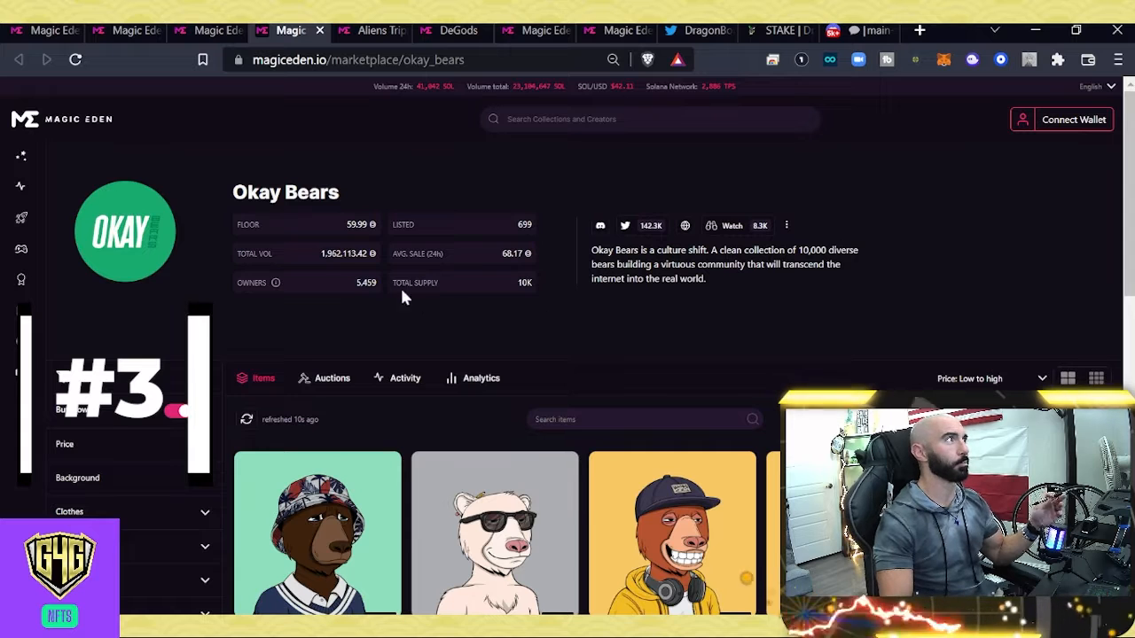
{"action": "mouse_move", "coordinate": [310, 262]}
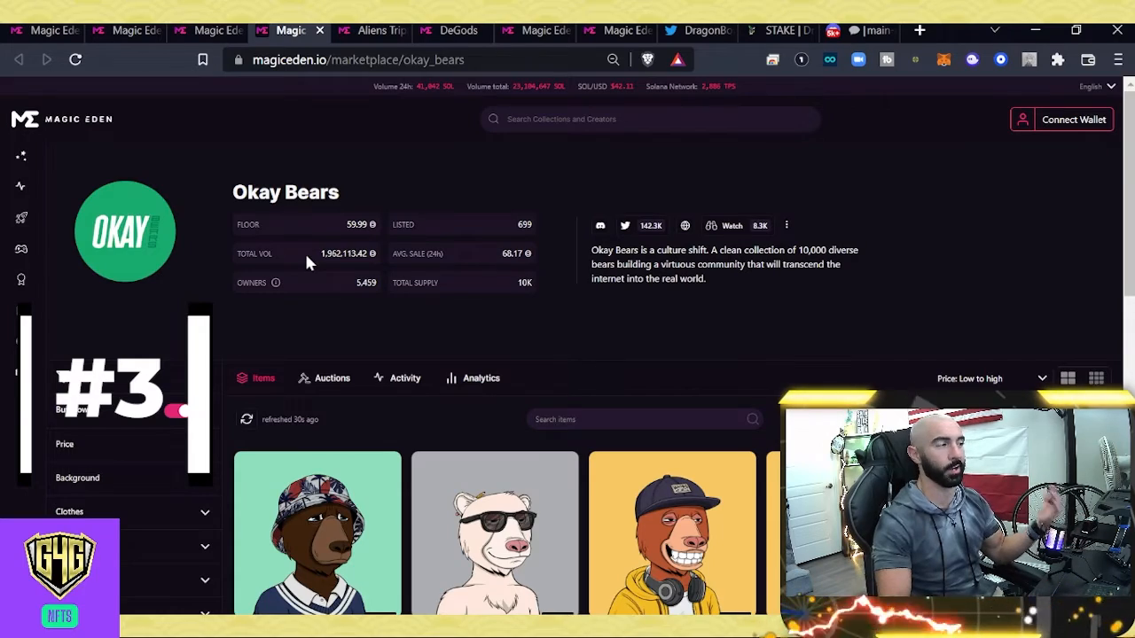
{"action": "scroll", "scroll_direction": "down", "scroll_amount": 3}
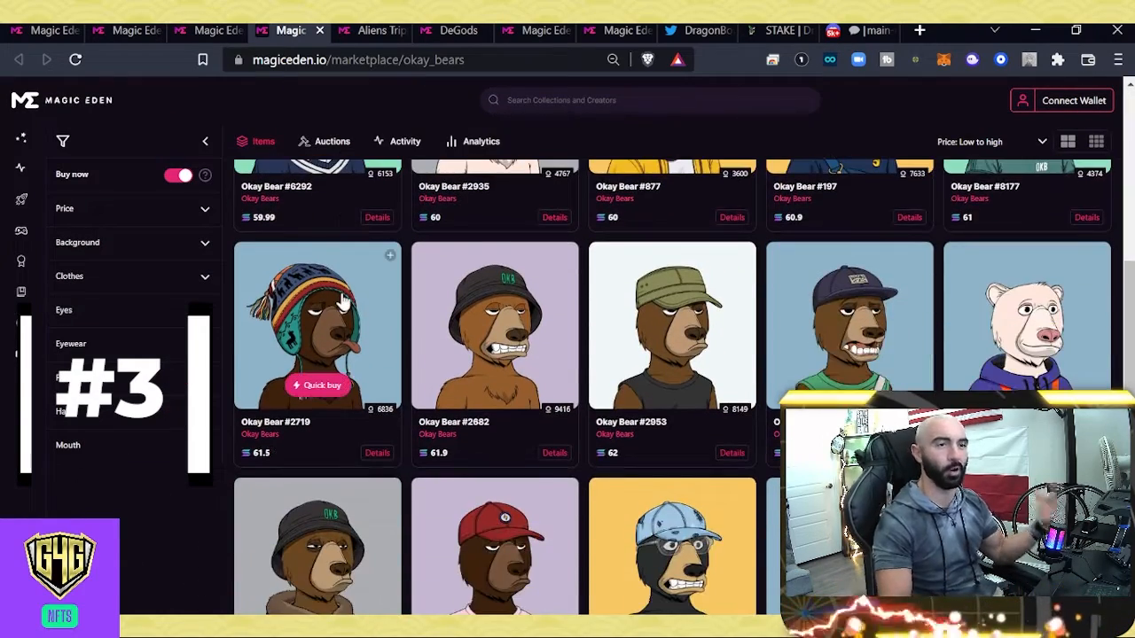
{"action": "scroll", "scroll_direction": "down", "scroll_amount": 3}
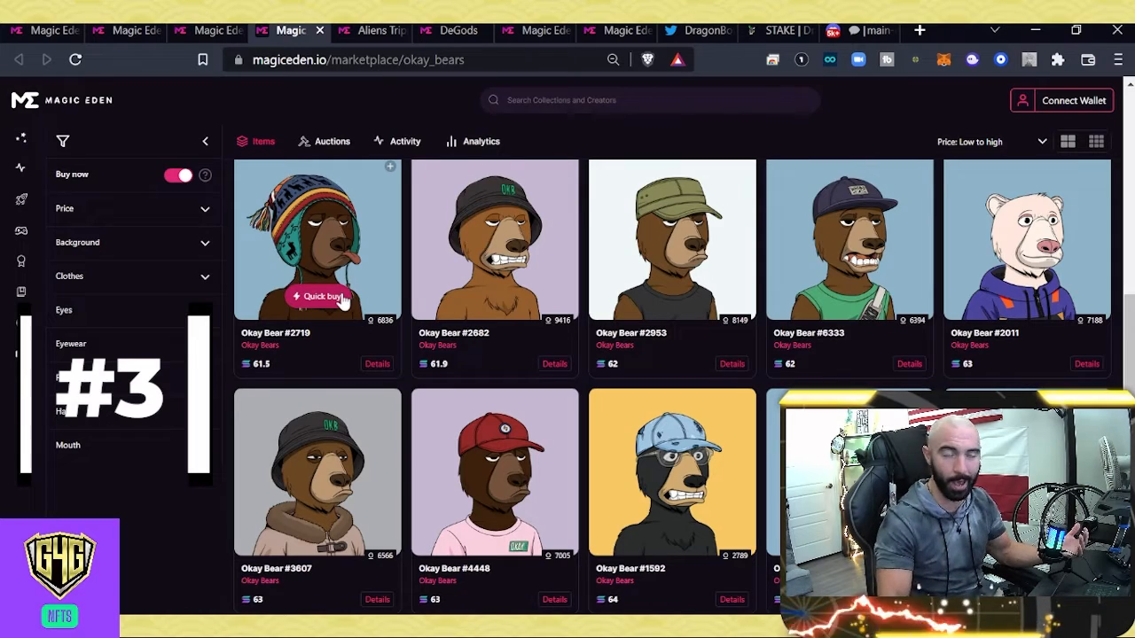
{"action": "mouse_move", "coordinate": [374, 342]}
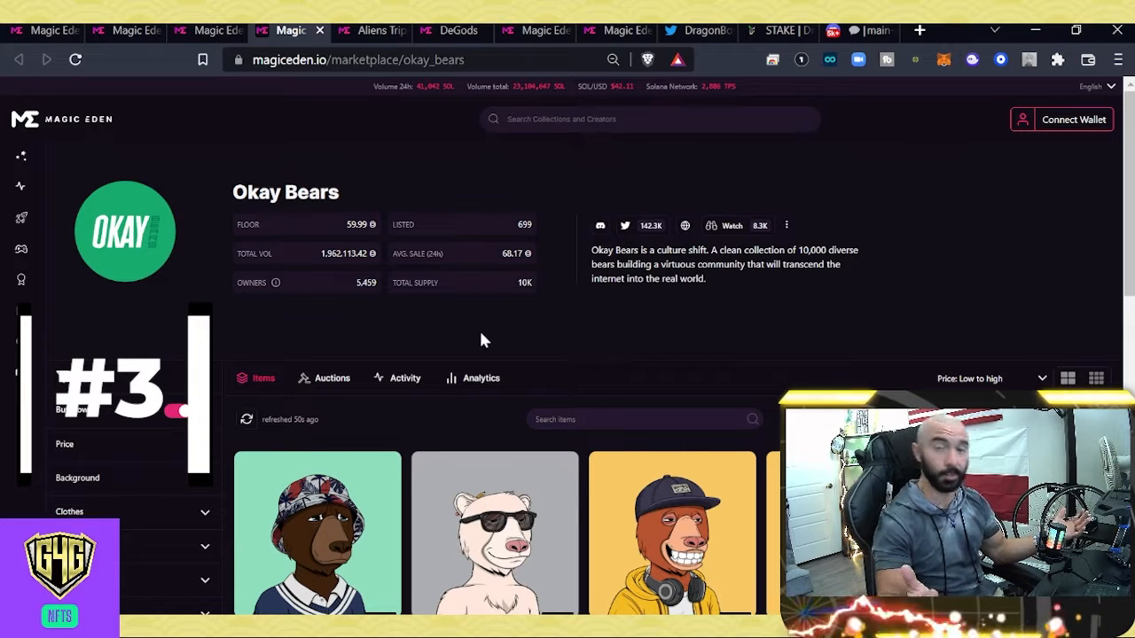
{"action": "mouse_move", "coordinate": [488, 353]}
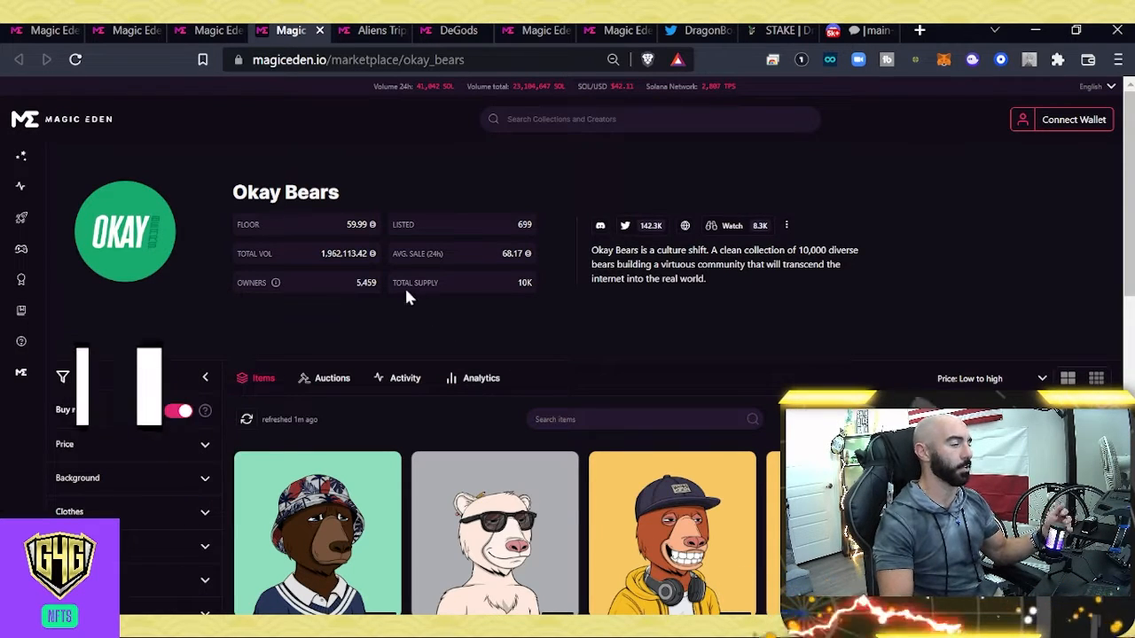
Step: Show pick #2, Aliens Trippin' High: 1.10 SOL floor, listings browsed to about 1.3 SOL
{"action": "left_click", "coordinate": [375, 30]}
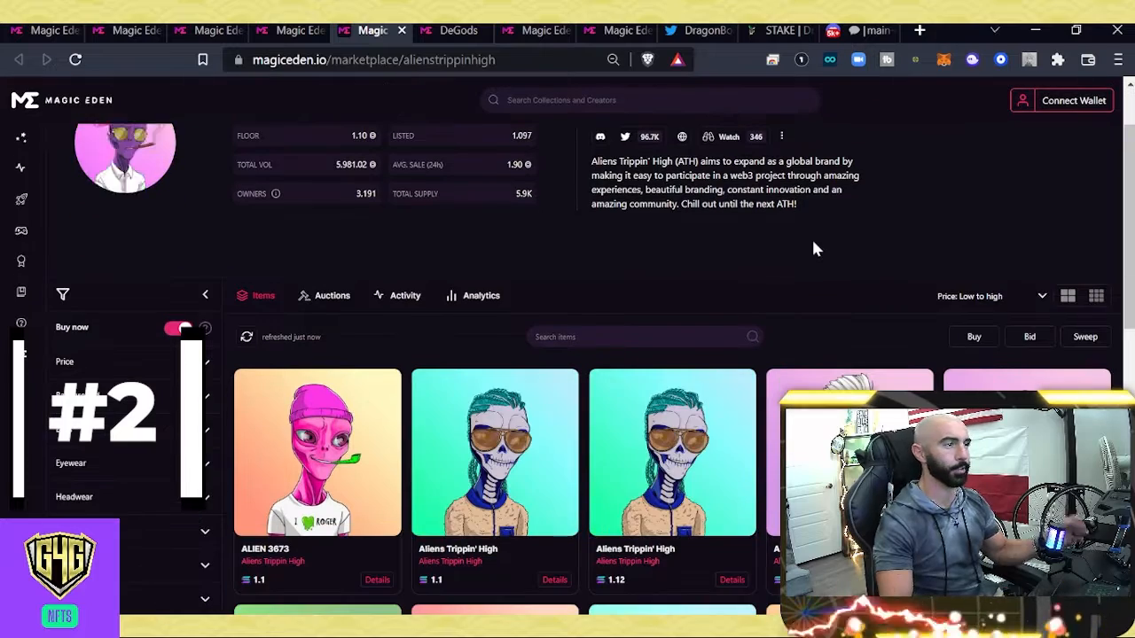
{"action": "scroll", "scroll_direction": "down", "scroll_amount": 3}
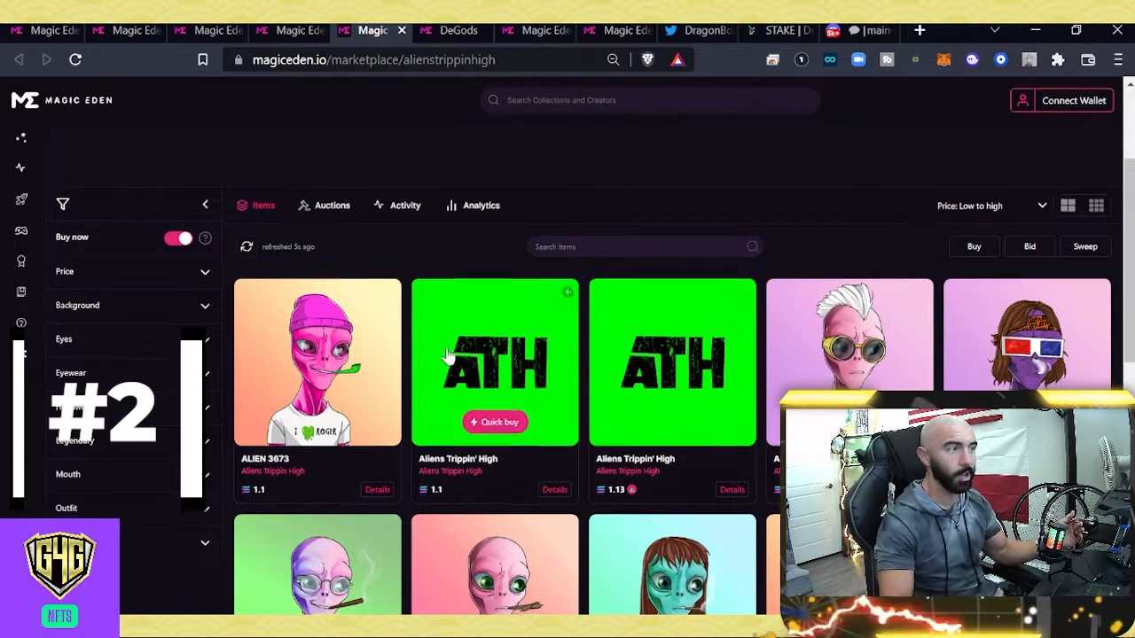
{"action": "scroll", "scroll_direction": "down", "scroll_amount": 3}
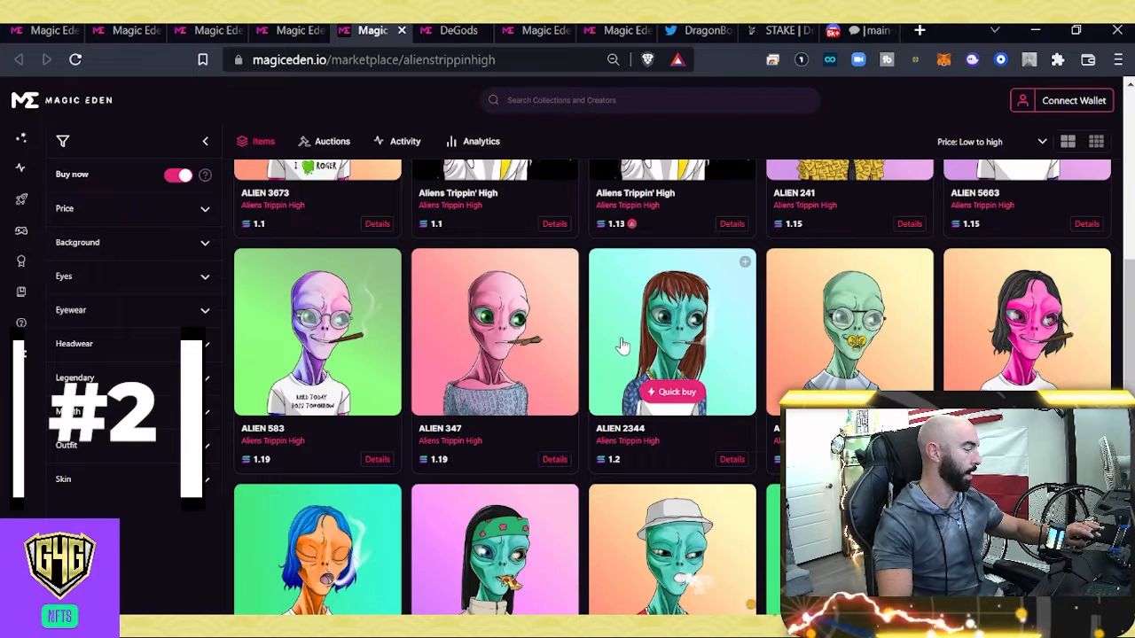
{"action": "scroll", "scroll_direction": "down", "scroll_amount": 3}
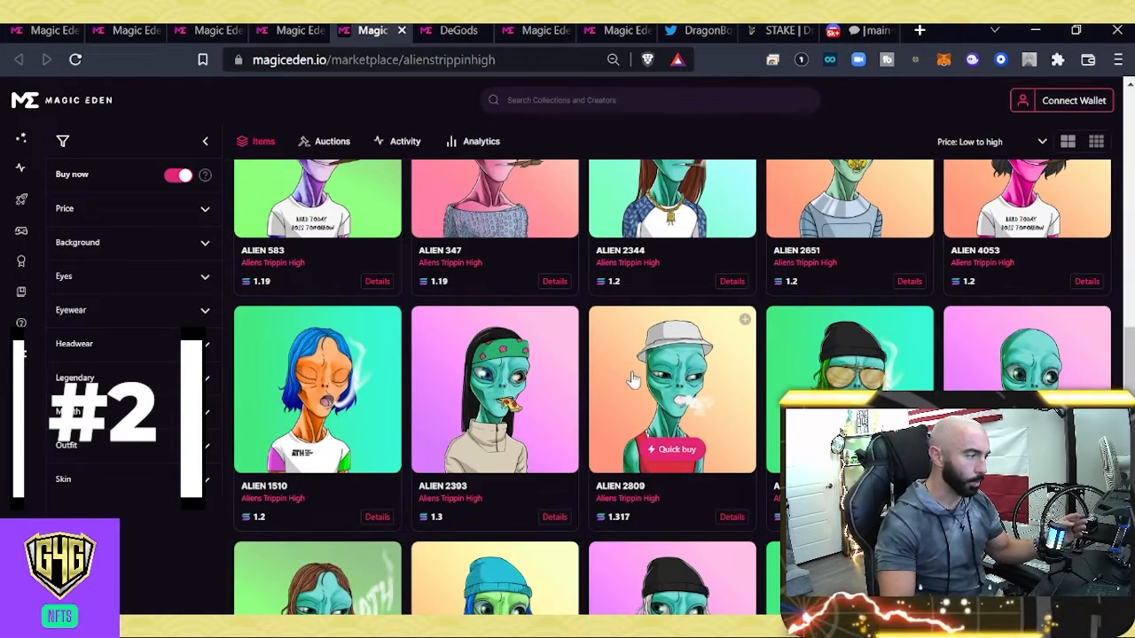
{"action": "mouse_move", "coordinate": [636, 384]}
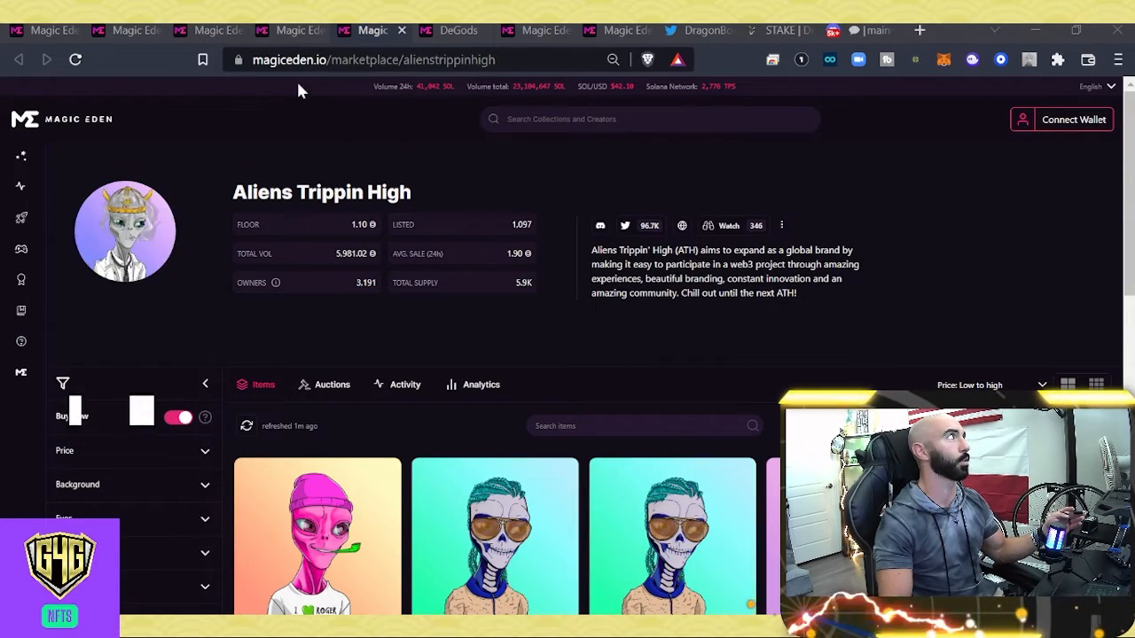
Step: Show pick #1, DeGods, at a 317 SOL floor, and scroll its listings
{"action": "left_click", "coordinate": [454, 29]}
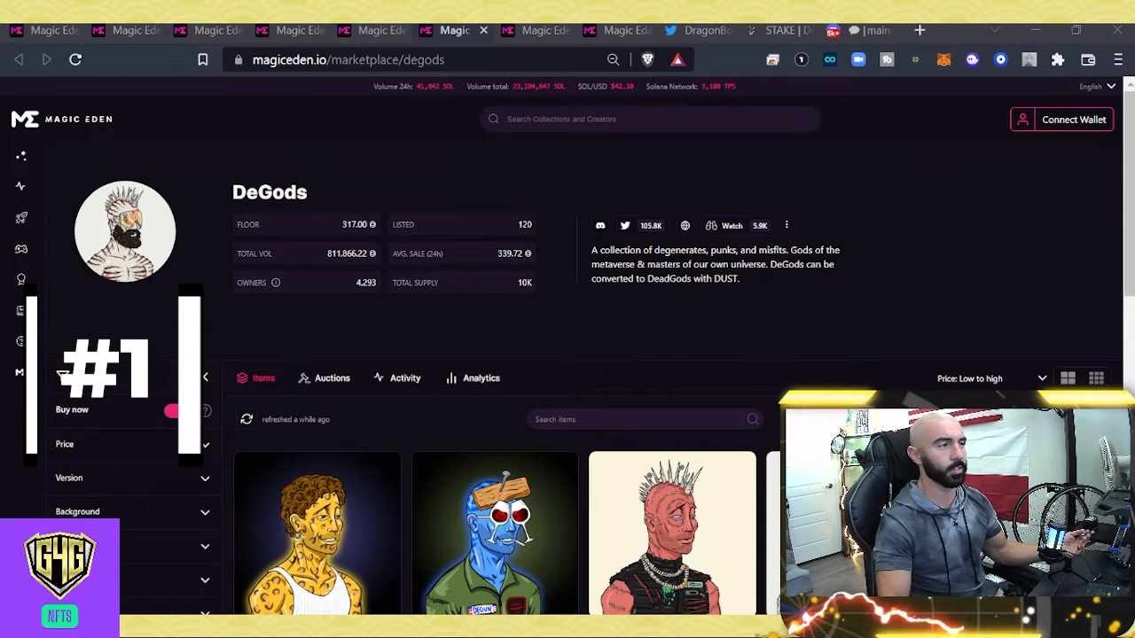
{"action": "mouse_move", "coordinate": [316, 549]}
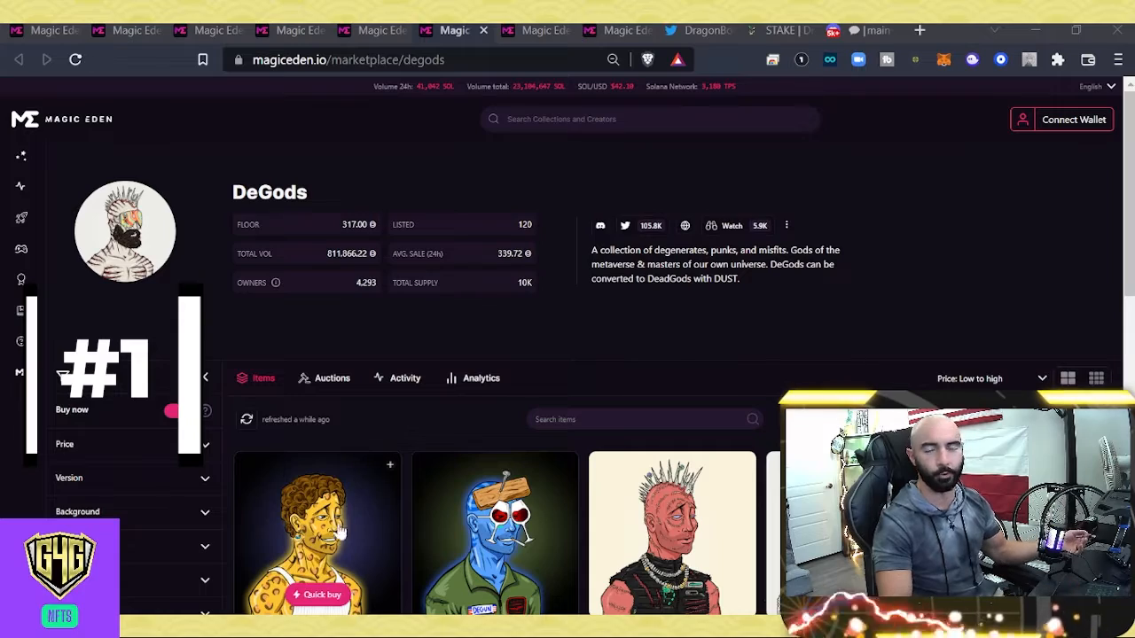
{"action": "scroll", "scroll_direction": "down", "scroll_amount": 3}
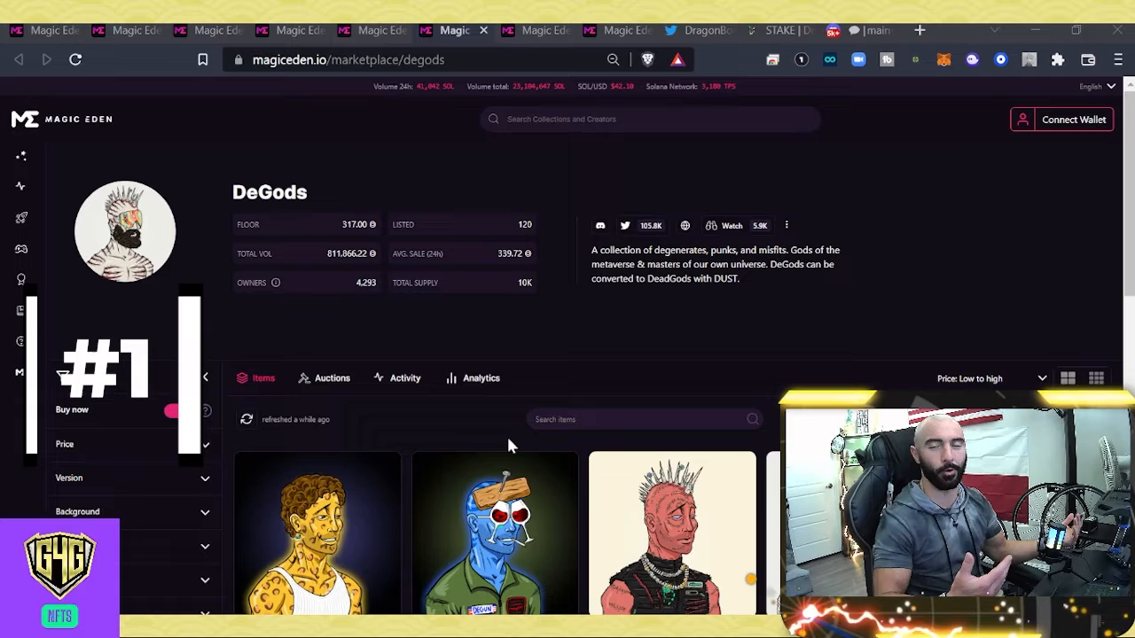
{"action": "scroll", "scroll_direction": "down", "scroll_amount": 3}
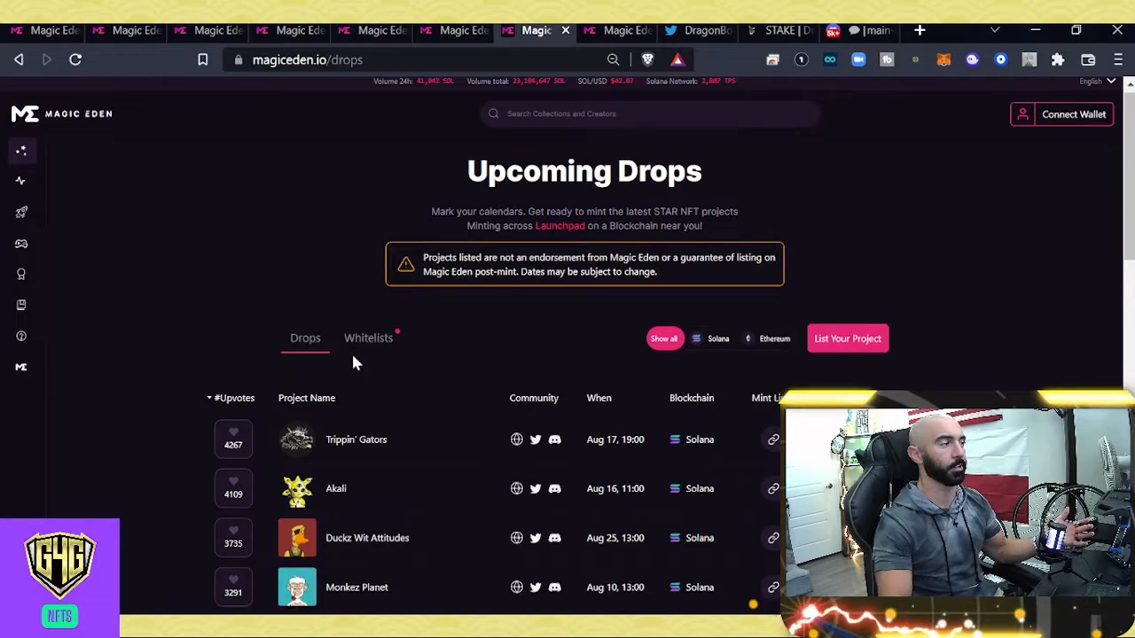
Step: Scroll to DragonBorns in the drops table and open its Twitter profile (~9,964 followers)
{"action": "scroll", "scroll_direction": "down", "scroll_amount": 3}
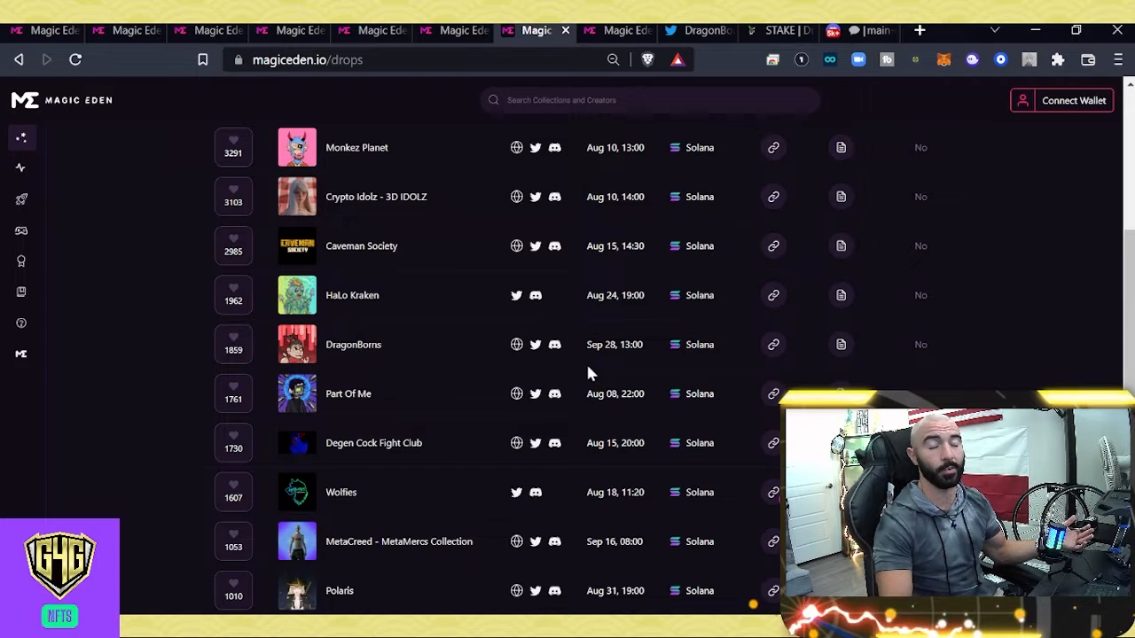
{"action": "left_click", "coordinate": [354, 344]}
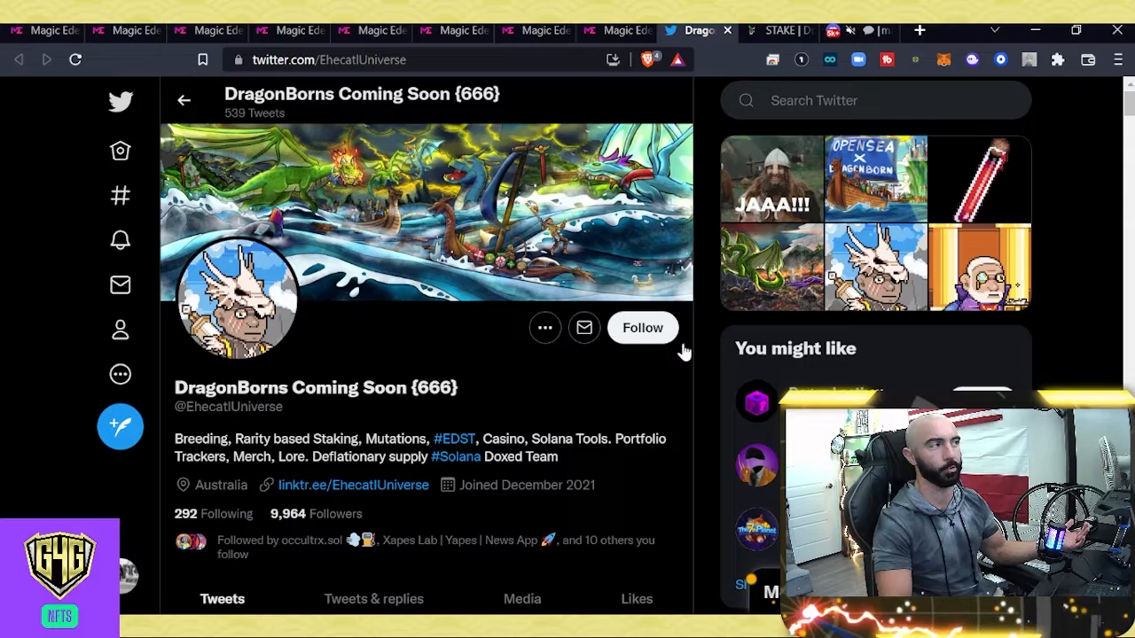
Step: View the pinned Grand Master Karlos Karrasco artwork tweet, then switch to the DragonBorns site
{"action": "scroll", "scroll_direction": "down", "scroll_amount": 3}
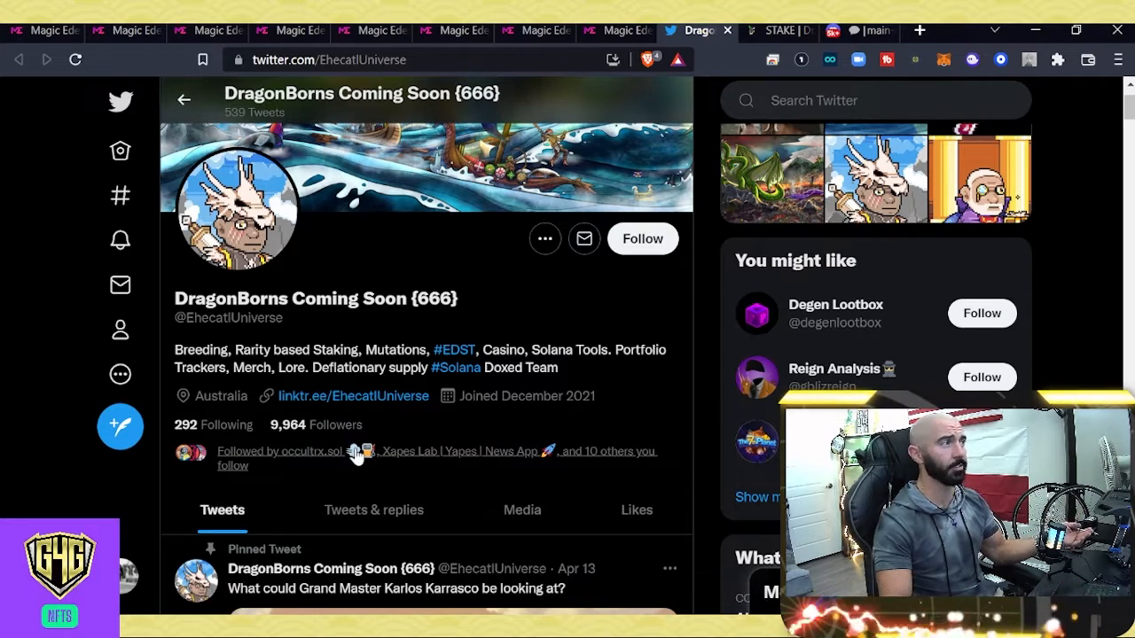
{"action": "scroll", "scroll_direction": "down", "scroll_amount": 3}
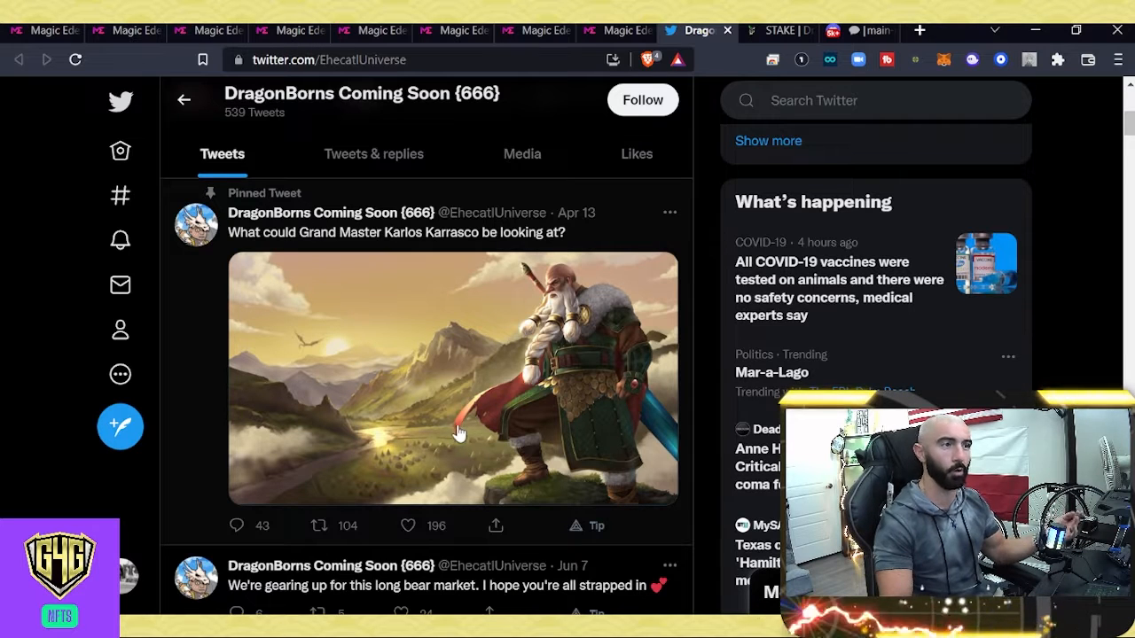
{"action": "mouse_move", "coordinate": [426, 413]}
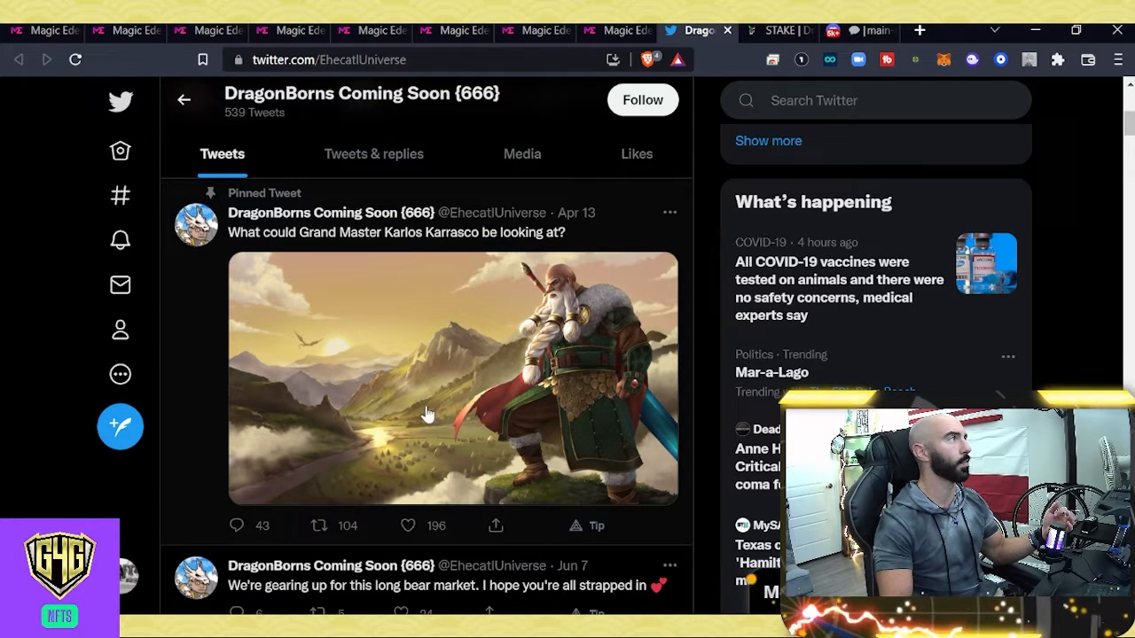
{"action": "mouse_move", "coordinate": [409, 261]}
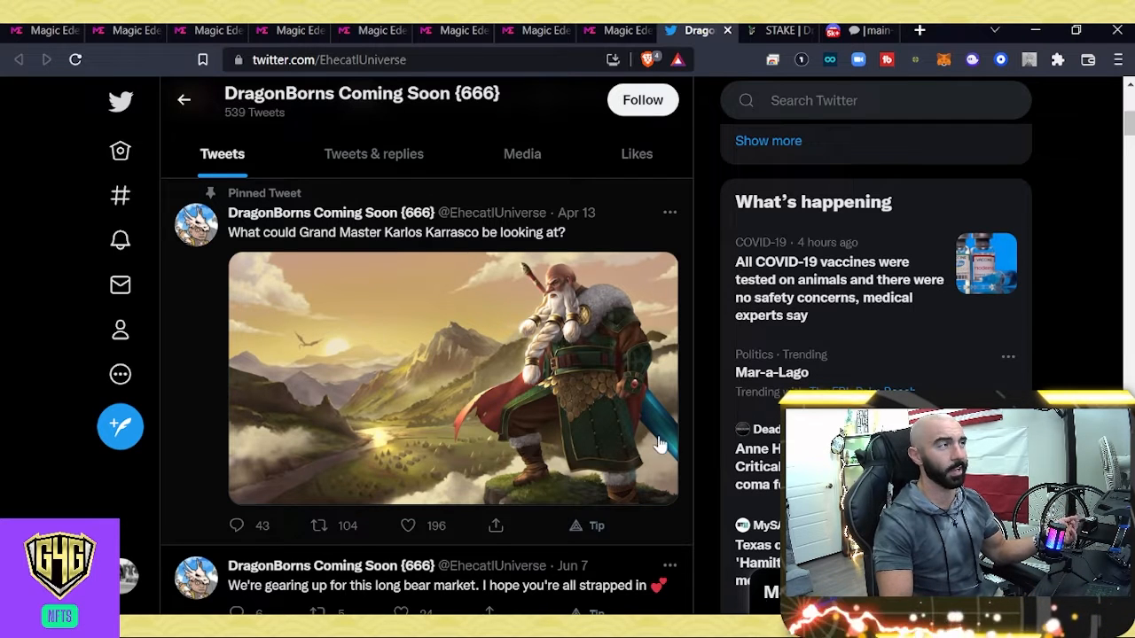
{"action": "mouse_move", "coordinate": [550, 410]}
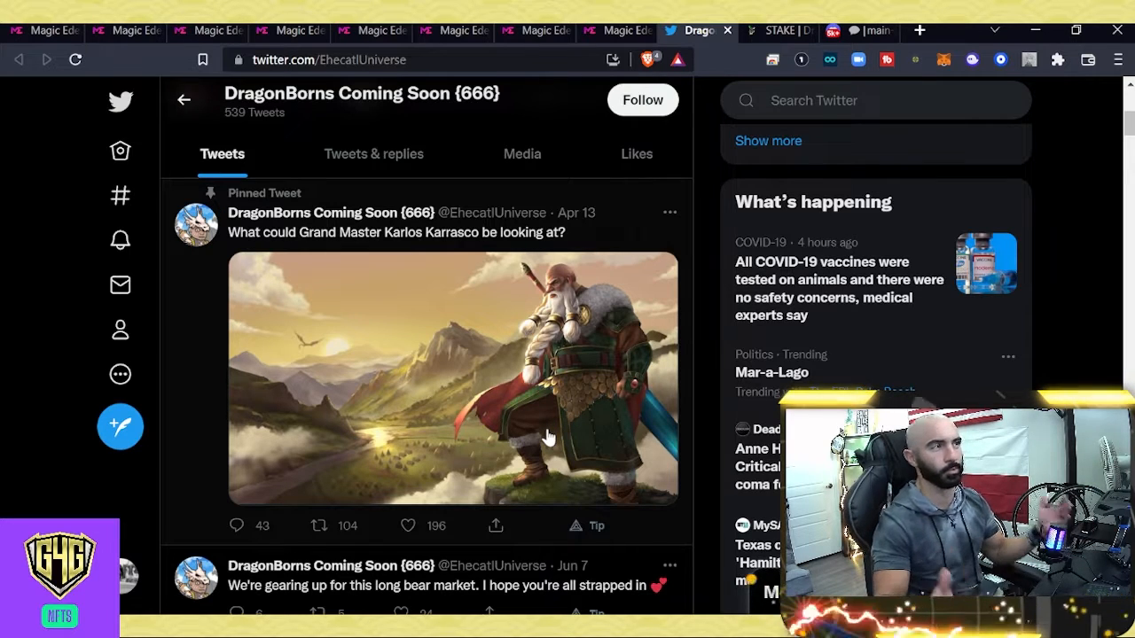
{"action": "mouse_move", "coordinate": [616, 306]}
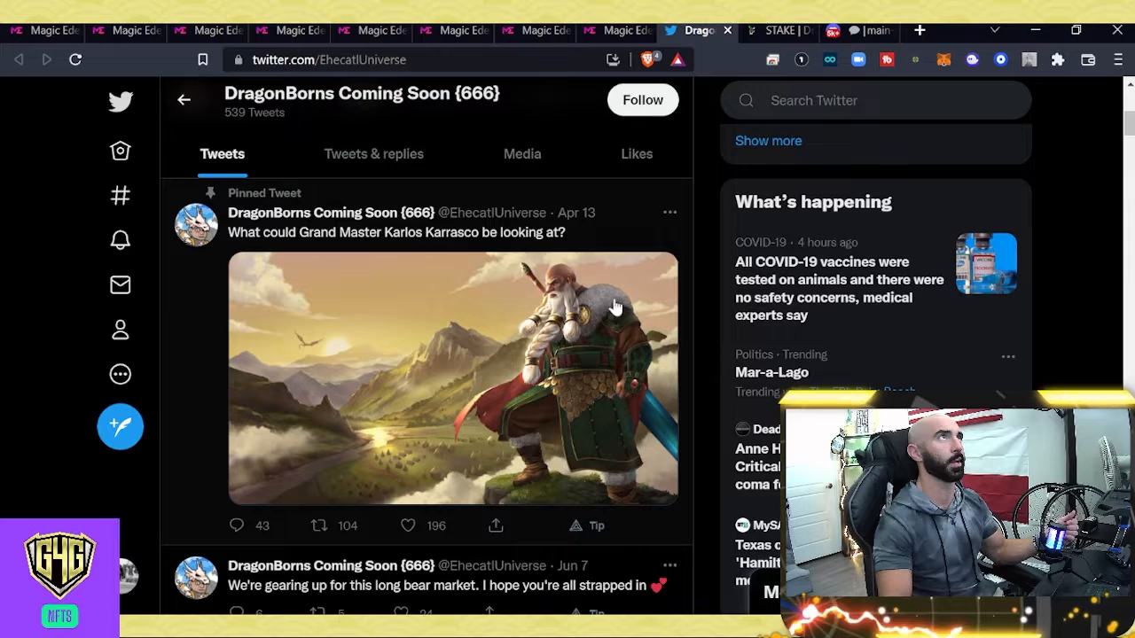
{"action": "left_click", "coordinate": [785, 30]}
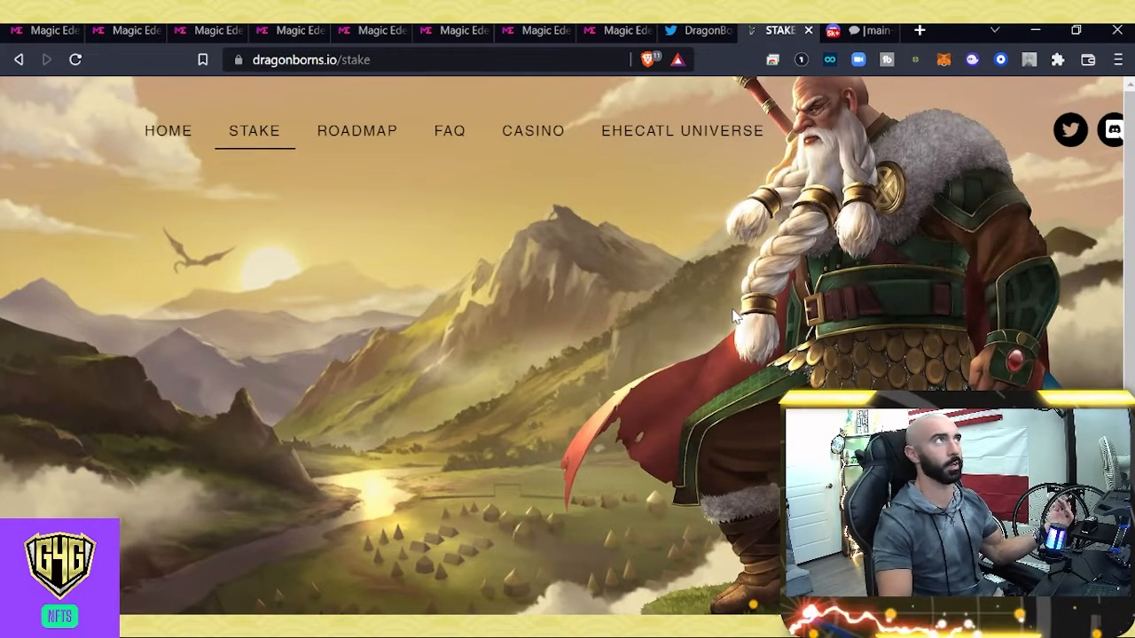
{"action": "mouse_move", "coordinate": [105, 246]}
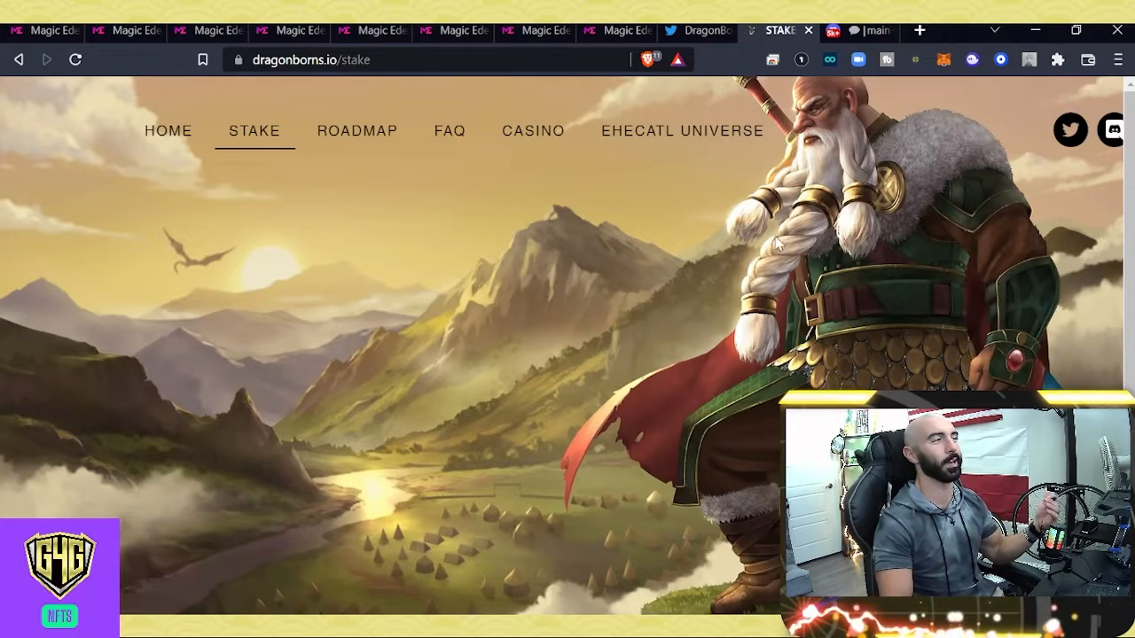
Step: Switch to the Discord server's main-chat channel
{"action": "left_click", "coordinate": [866, 30]}
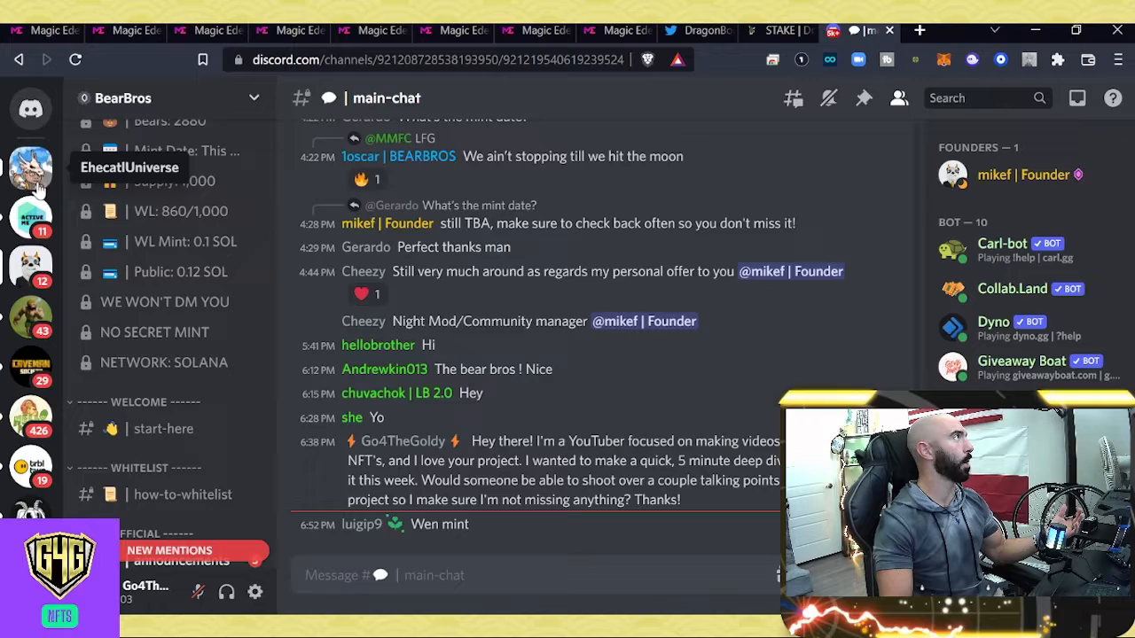
Step: Review EhecatlUniverse's info (3,333 DragonBorns, 0.99 SOL mint), then return to Magic Eden home
{"action": "left_click", "coordinate": [32, 164]}
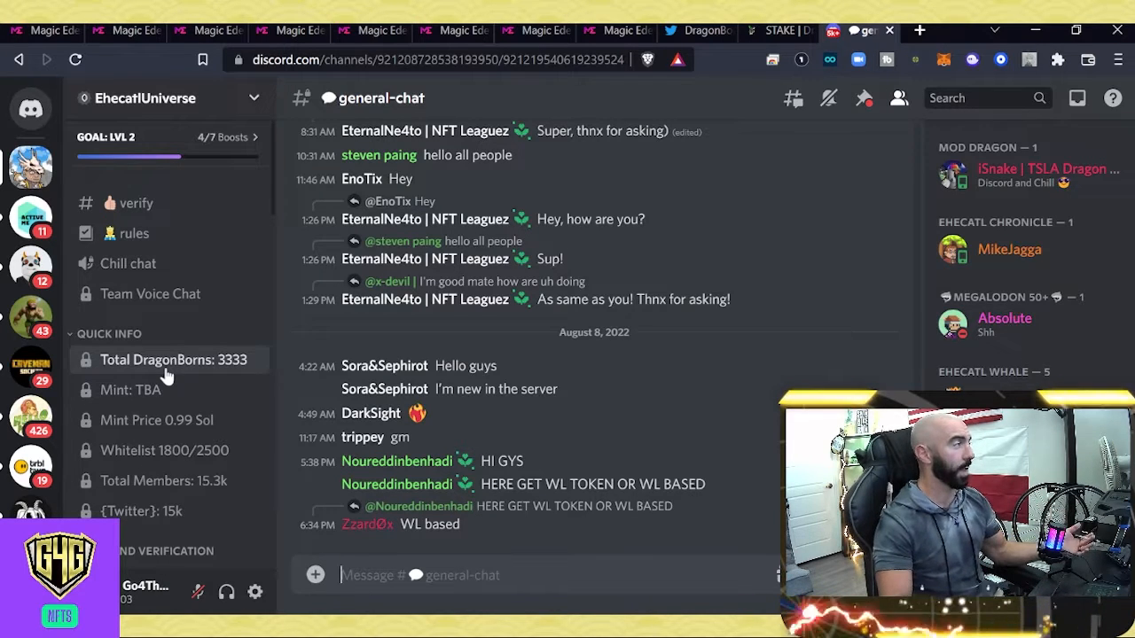
{"action": "mouse_move", "coordinate": [183, 451]}
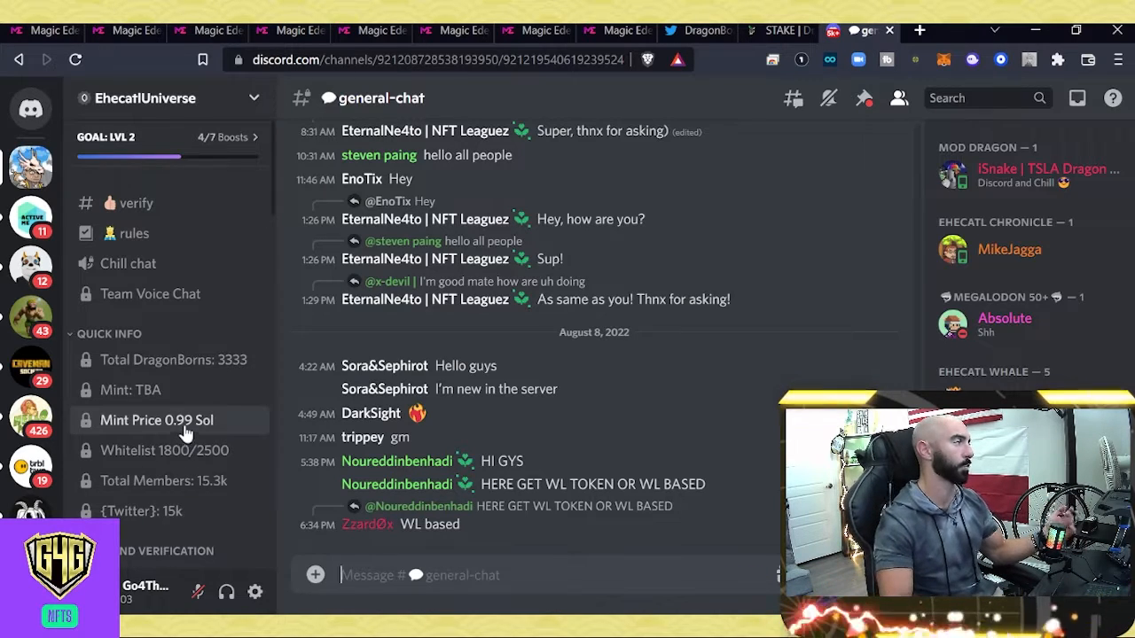
{"action": "scroll", "scroll_direction": "down", "scroll_amount": 3}
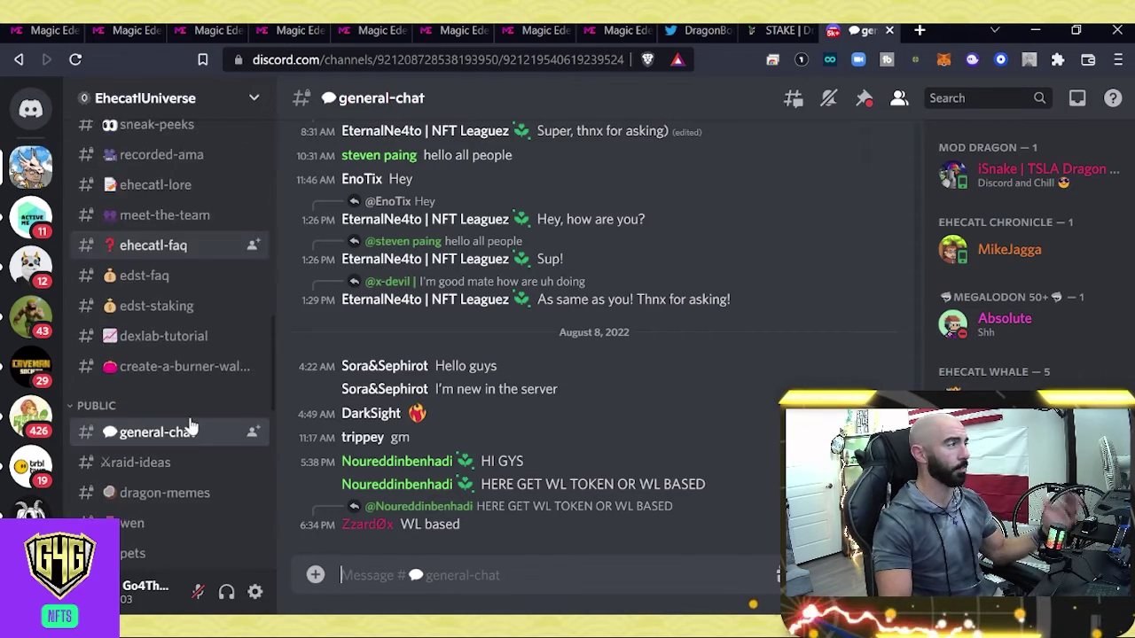
{"action": "scroll", "scroll_direction": "down", "scroll_amount": 3}
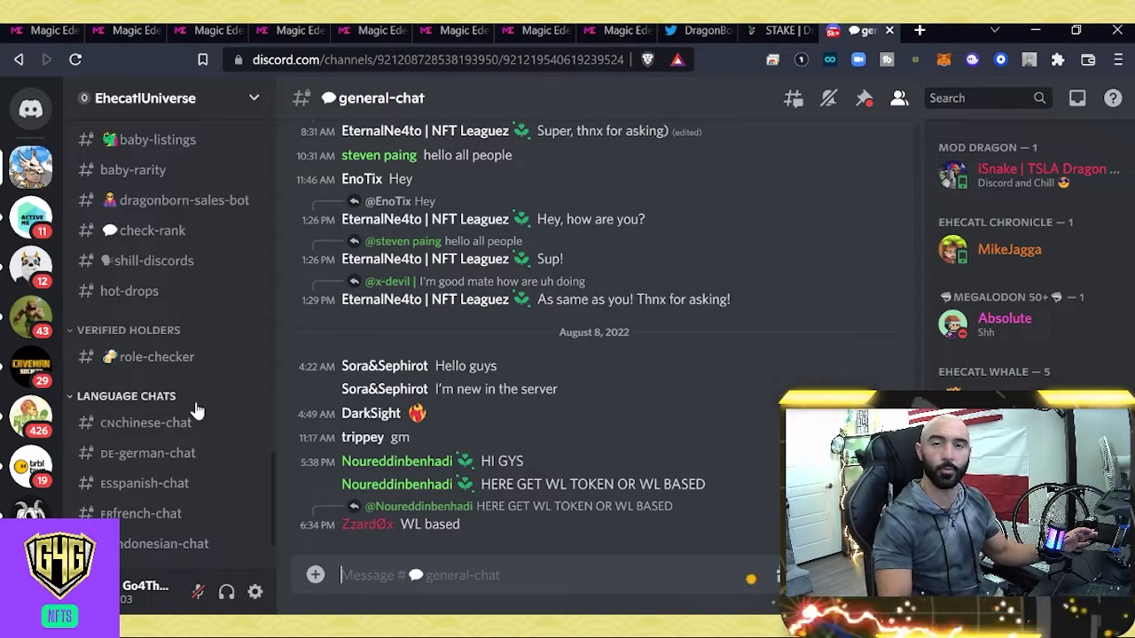
{"action": "left_click", "coordinate": [48, 31]}
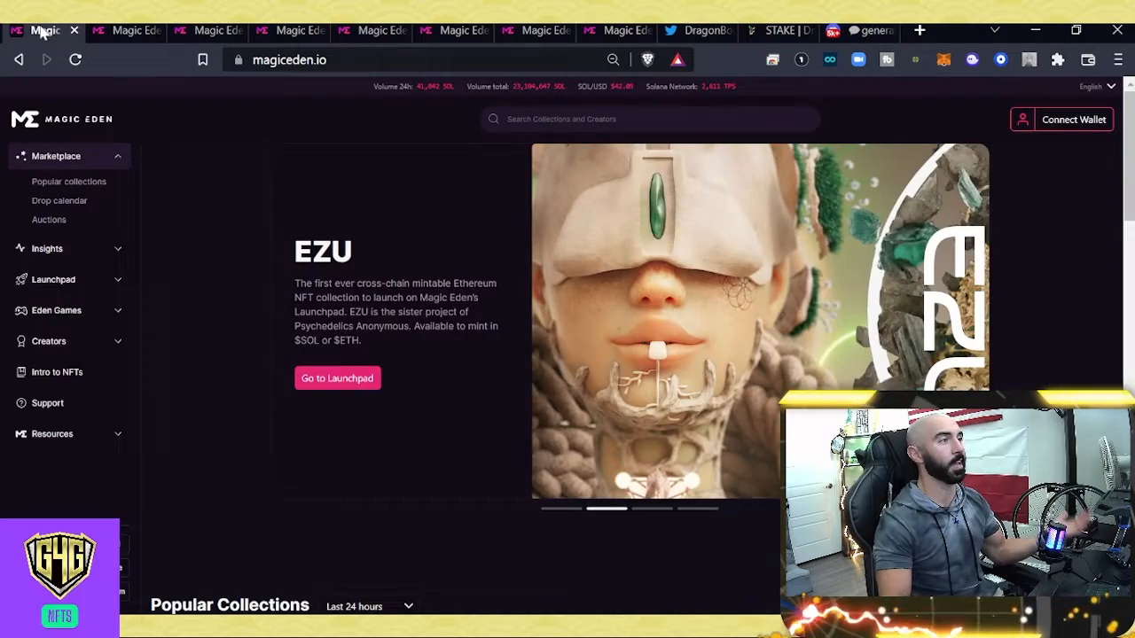